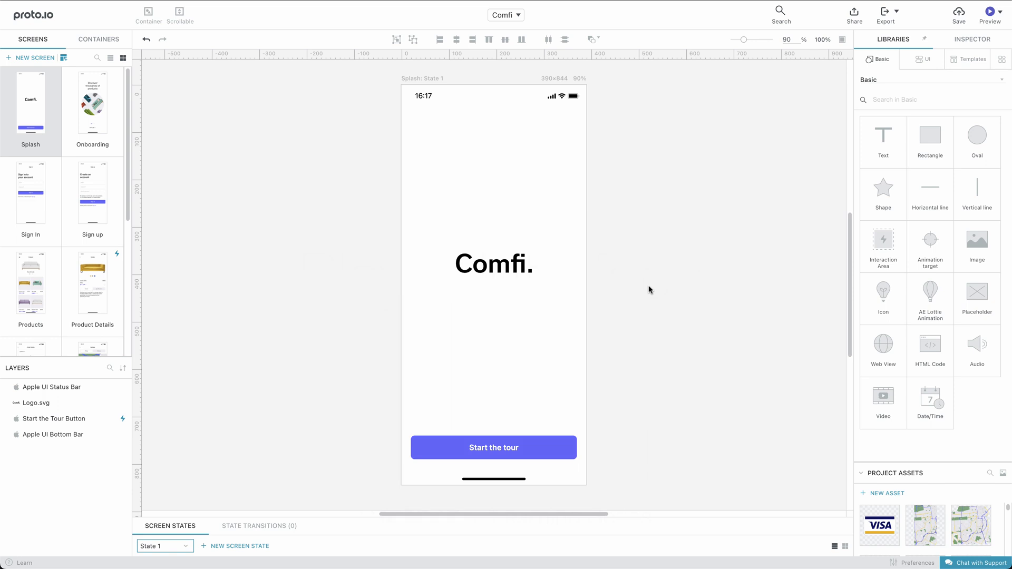
{"action": "mouse_move", "coordinate": [989, 12]}
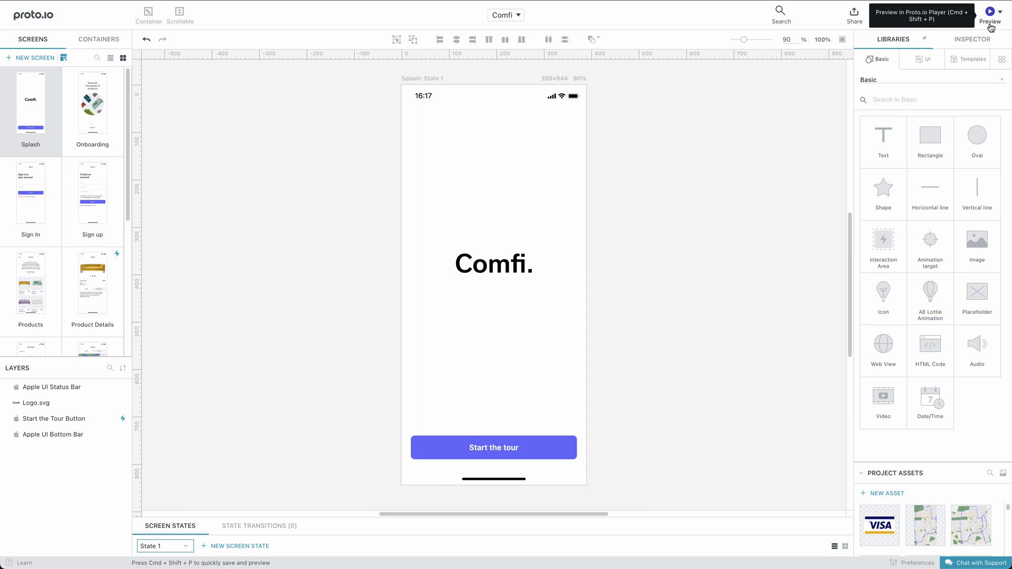
Step: Preview the Comfi prototype in the Player and advance to the Onboarding screen
{"action": "left_click", "coordinate": [990, 11]}
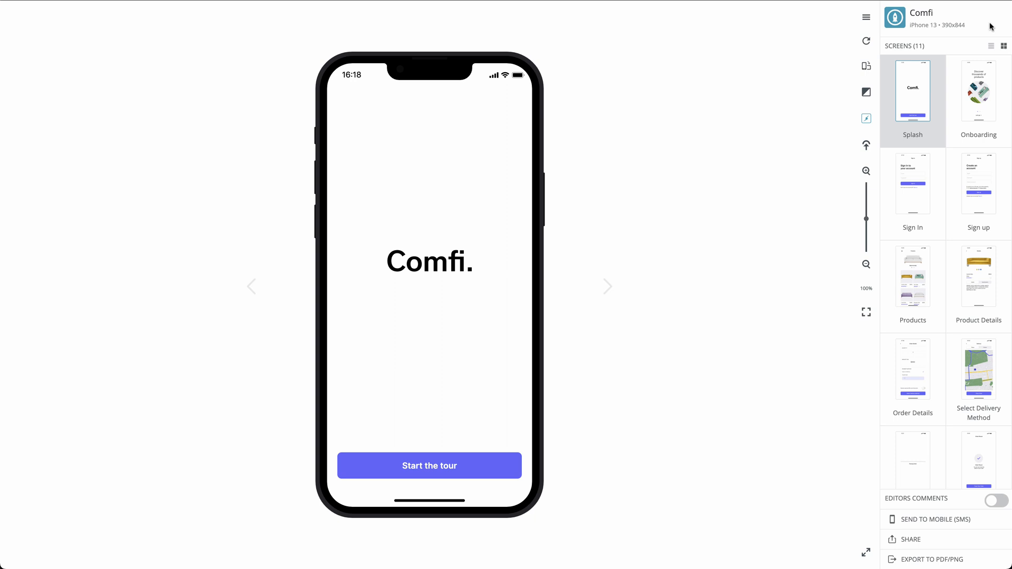
{"action": "mouse_move", "coordinate": [780, 201]}
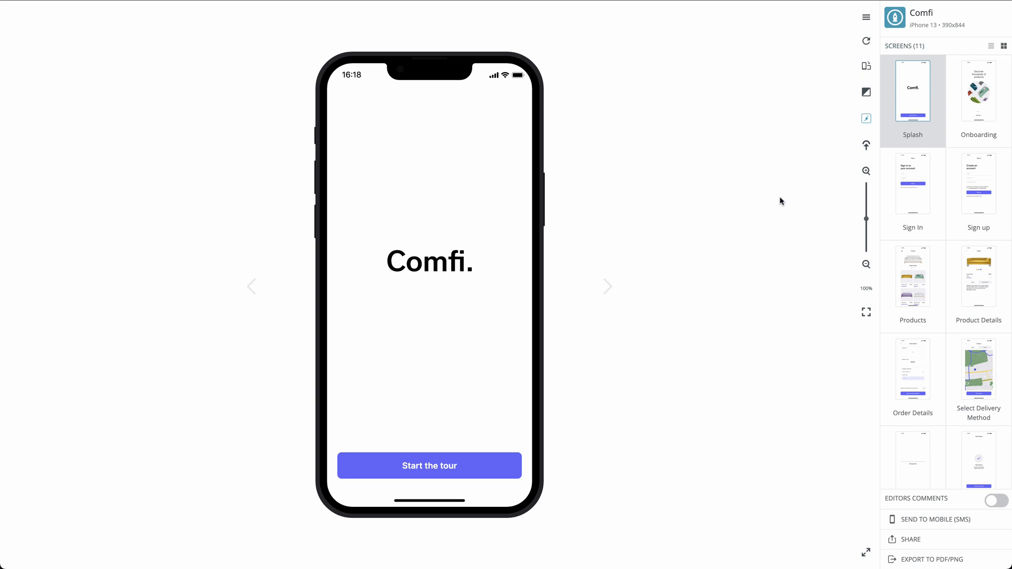
{"action": "left_click", "coordinate": [464, 465]}
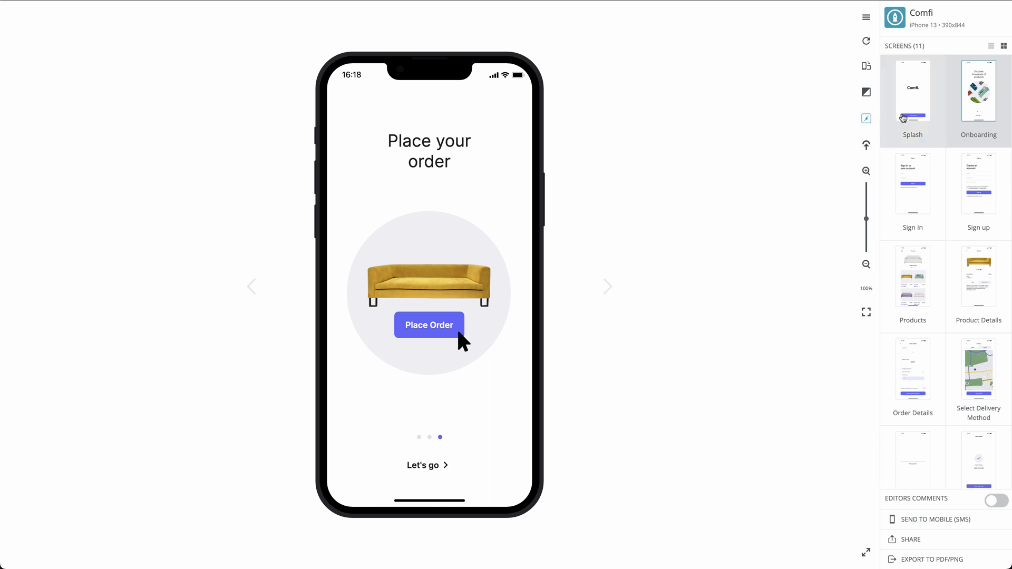
Step: Jump through the Splash, Onboarding and Sign In screen thumbnails, ending on Sign In
{"action": "left_click", "coordinate": [912, 90]}
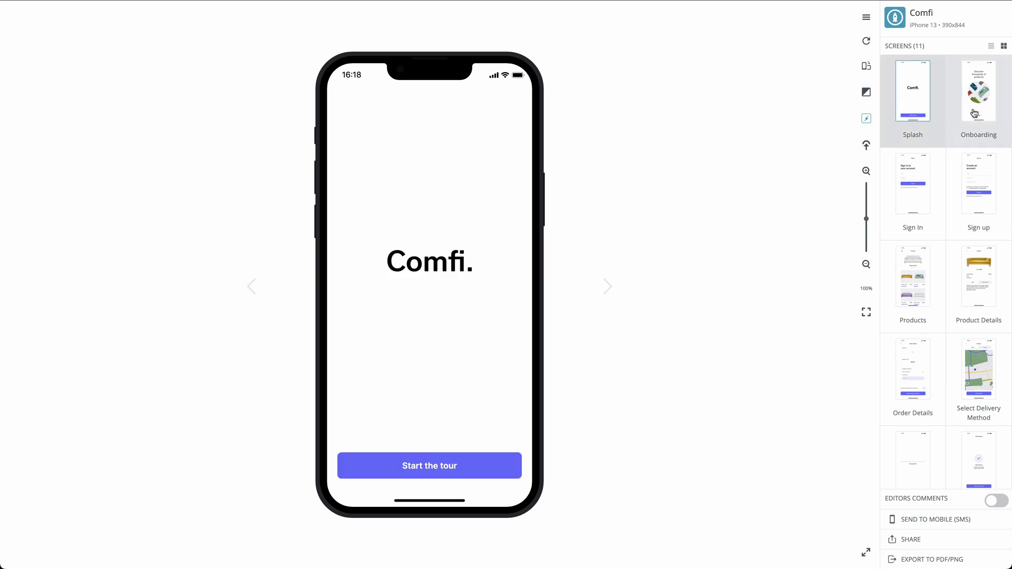
{"action": "left_click", "coordinate": [978, 89]}
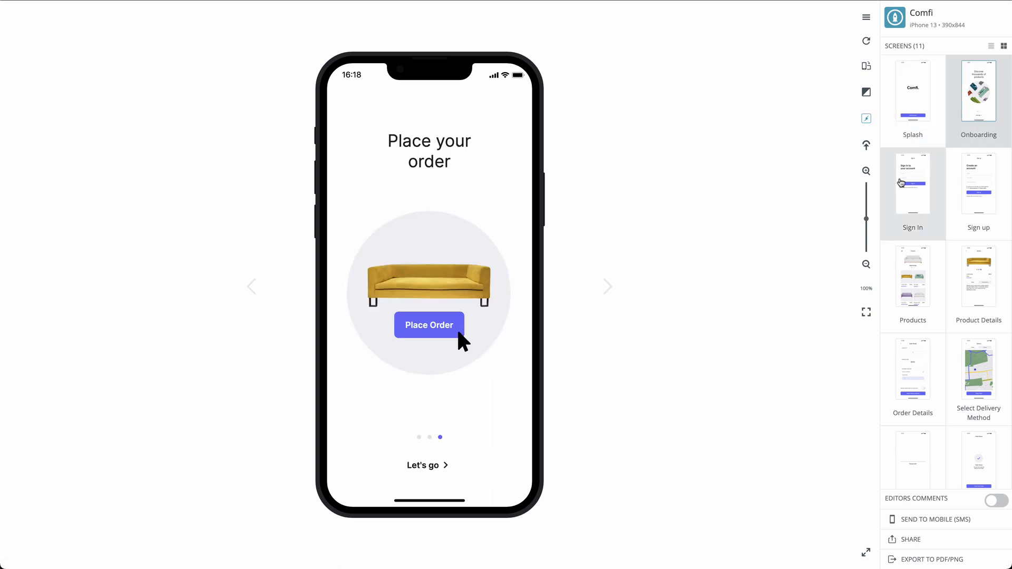
{"action": "left_click", "coordinate": [912, 184]}
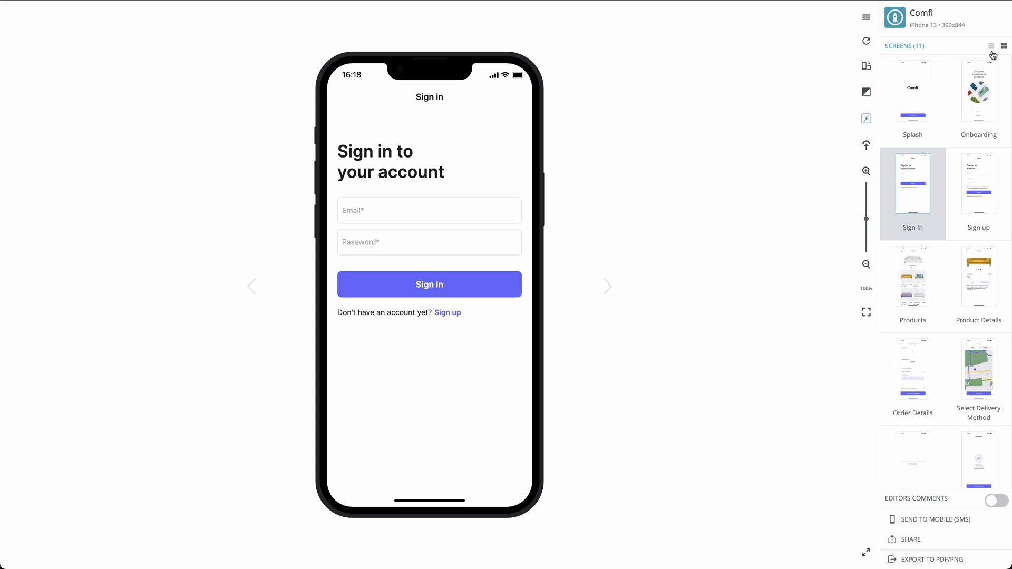
Step: List the screens by name, visit Onboarding then Splash, and turn on editors' comments
{"action": "left_click", "coordinate": [991, 46]}
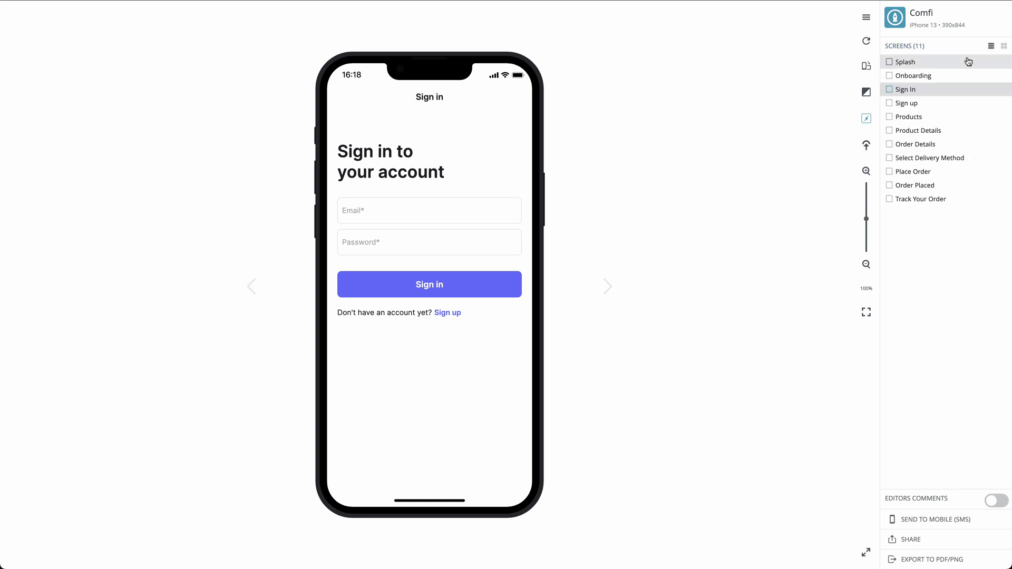
{"action": "left_click", "coordinate": [914, 75]}
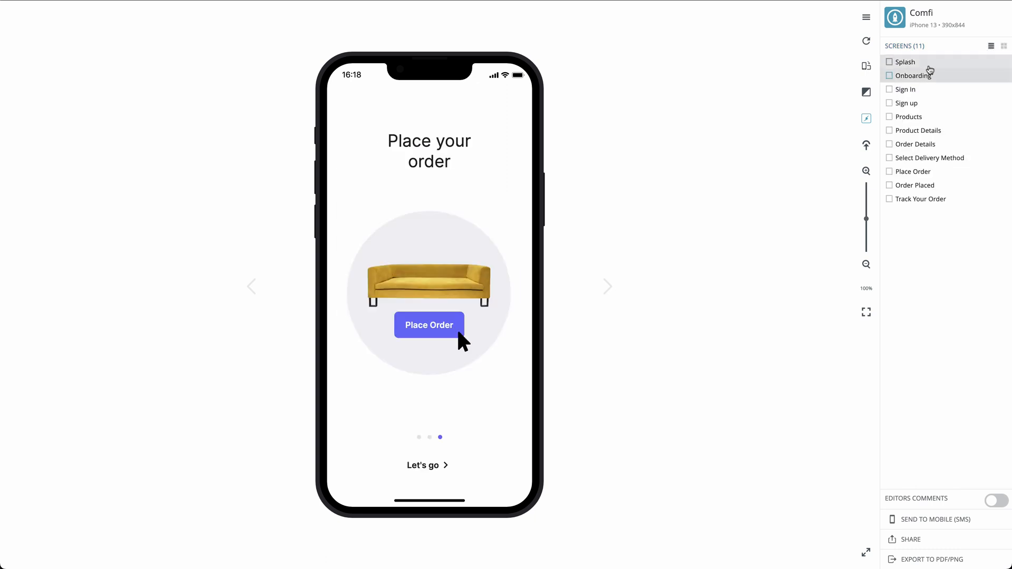
{"action": "left_click", "coordinate": [906, 61]}
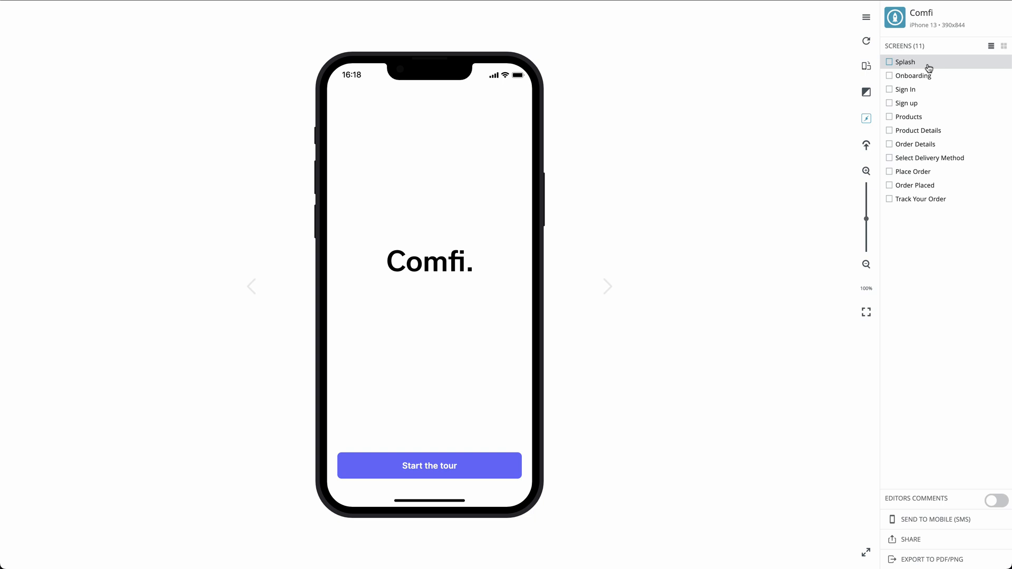
{"action": "left_click", "coordinate": [1004, 46]}
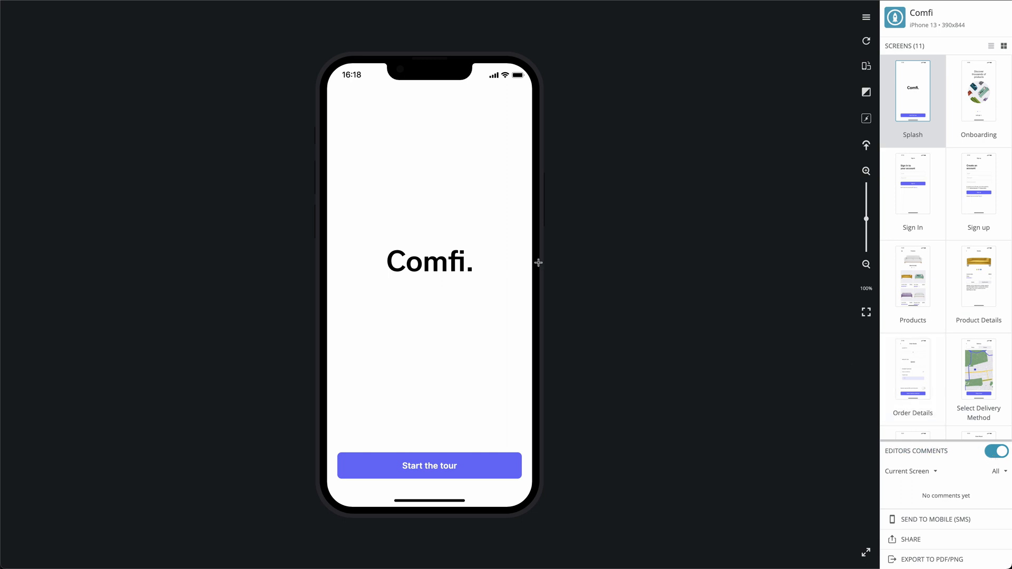
Step: Post a 'This is great' comment beside the Splash screen, then turn comments mode off
{"action": "left_click", "coordinate": [535, 262]}
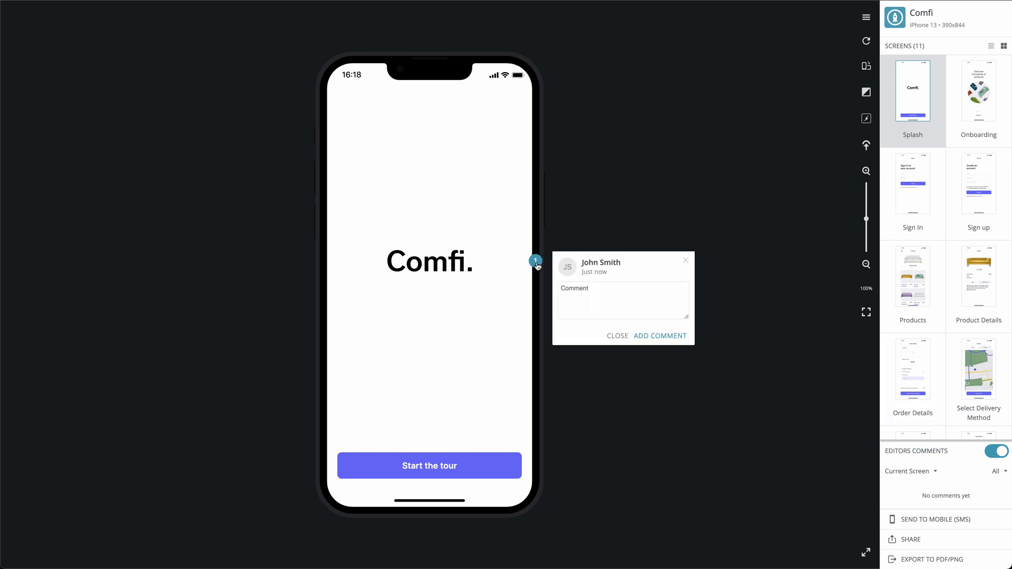
{"action": "type", "text": "This is great"}
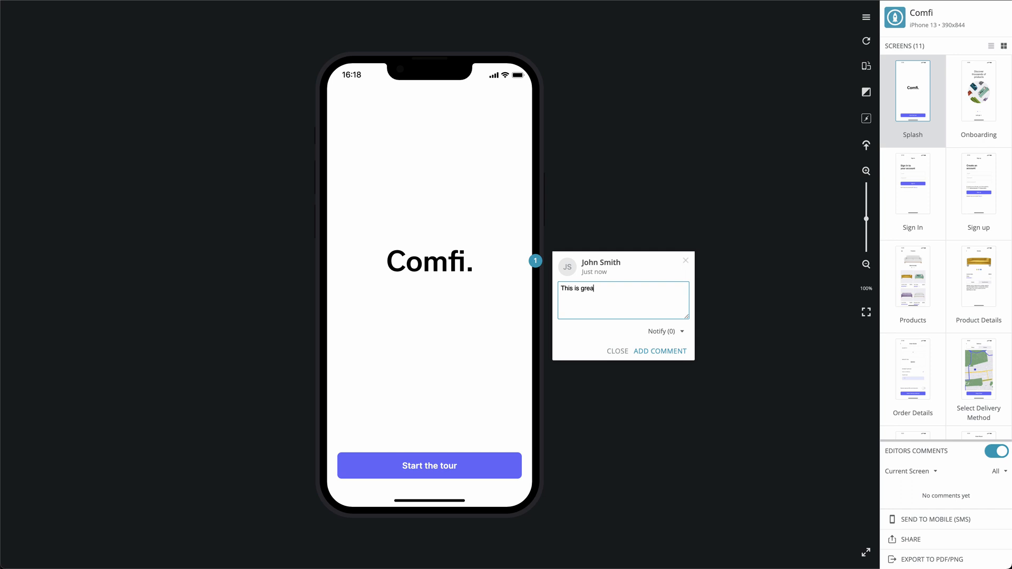
{"action": "left_click", "coordinate": [659, 350]}
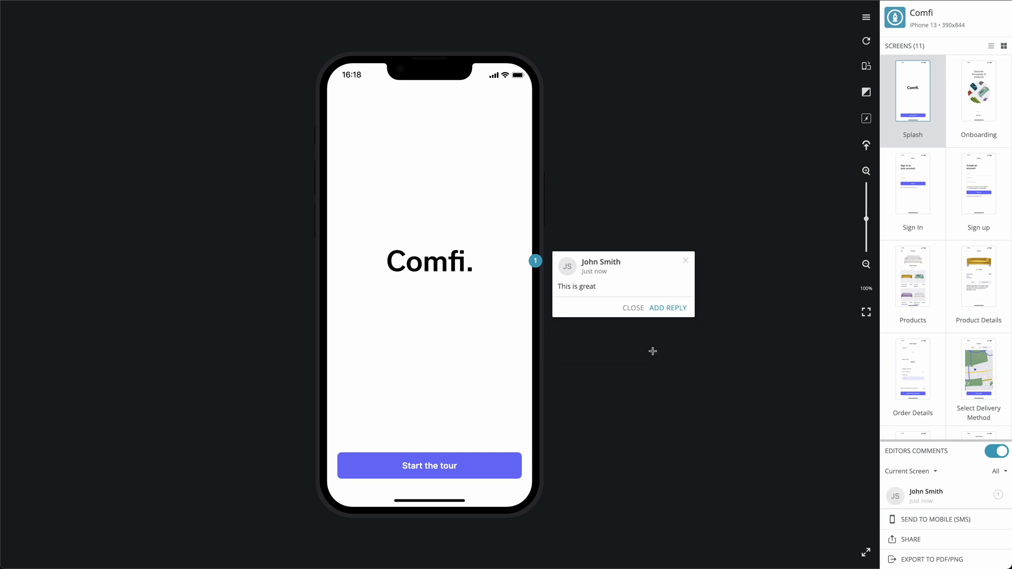
{"action": "left_click", "coordinate": [994, 452]}
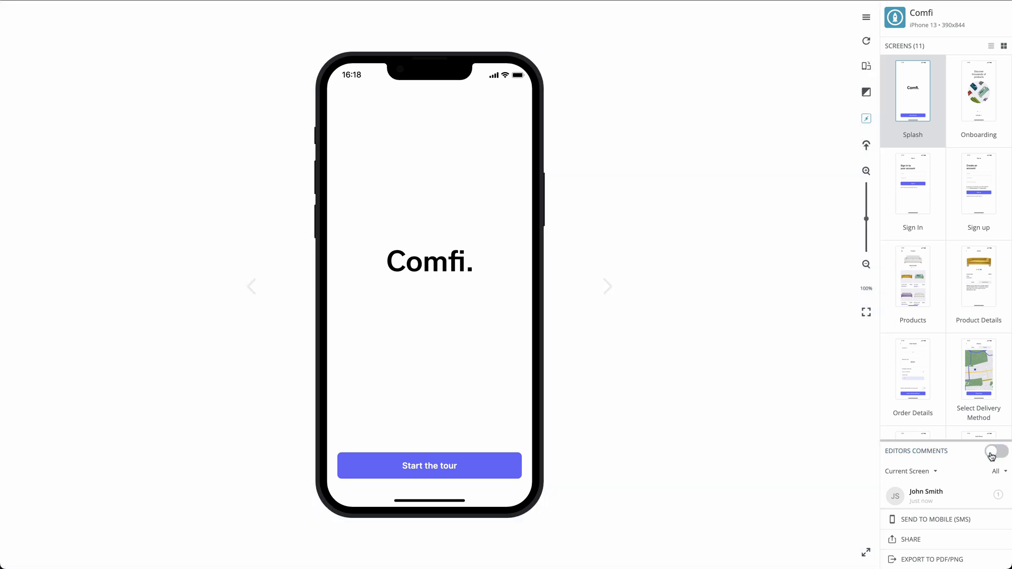
{"action": "left_click", "coordinate": [996, 452]}
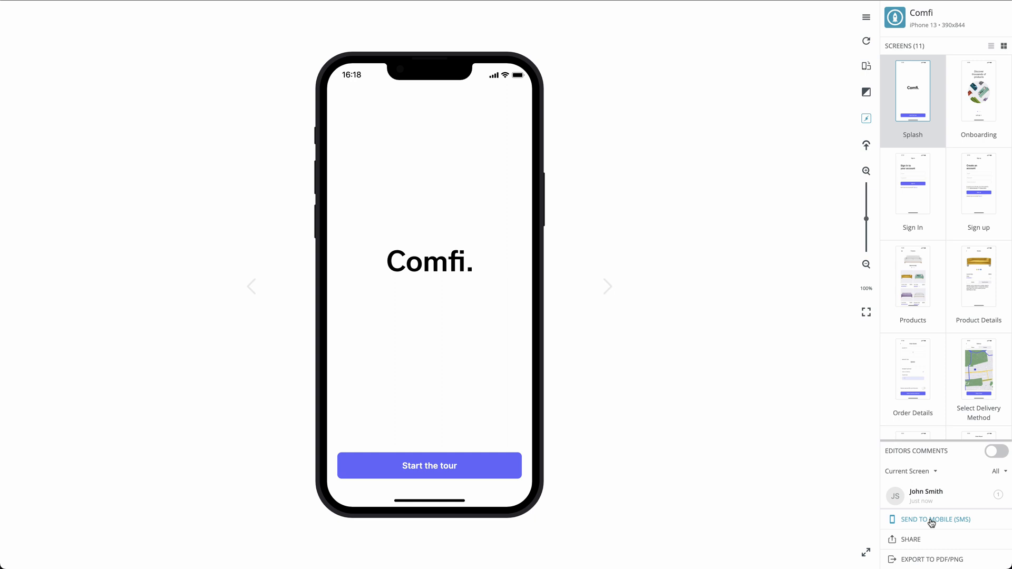
{"action": "left_click", "coordinate": [935, 520]}
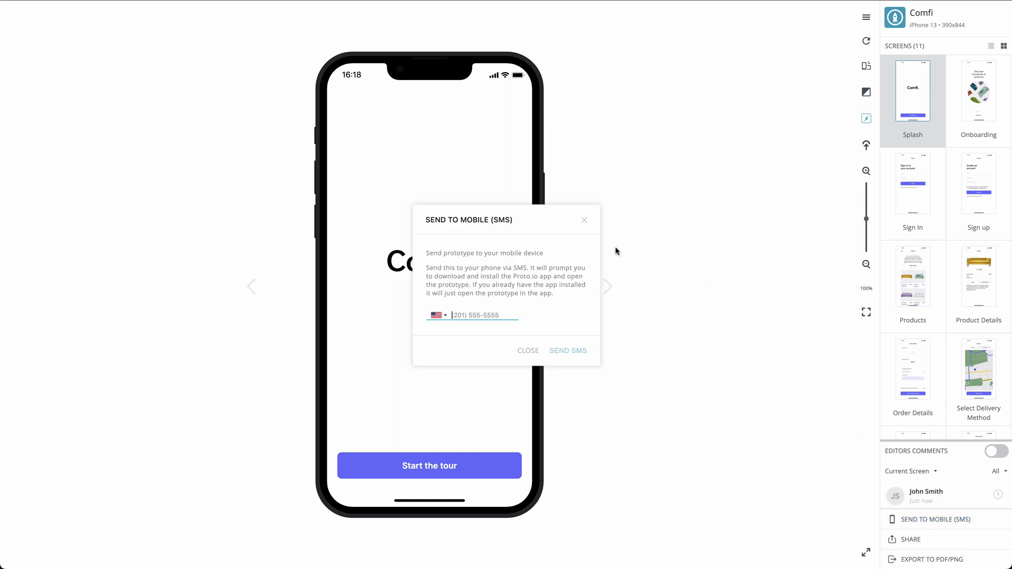
{"action": "mouse_move", "coordinate": [585, 220]}
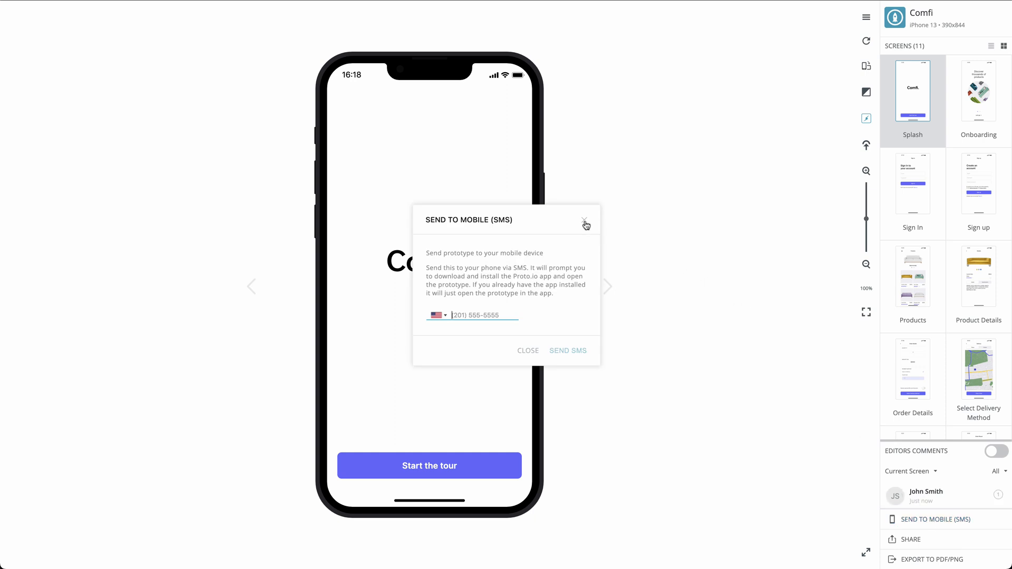
{"action": "left_click", "coordinate": [586, 221]}
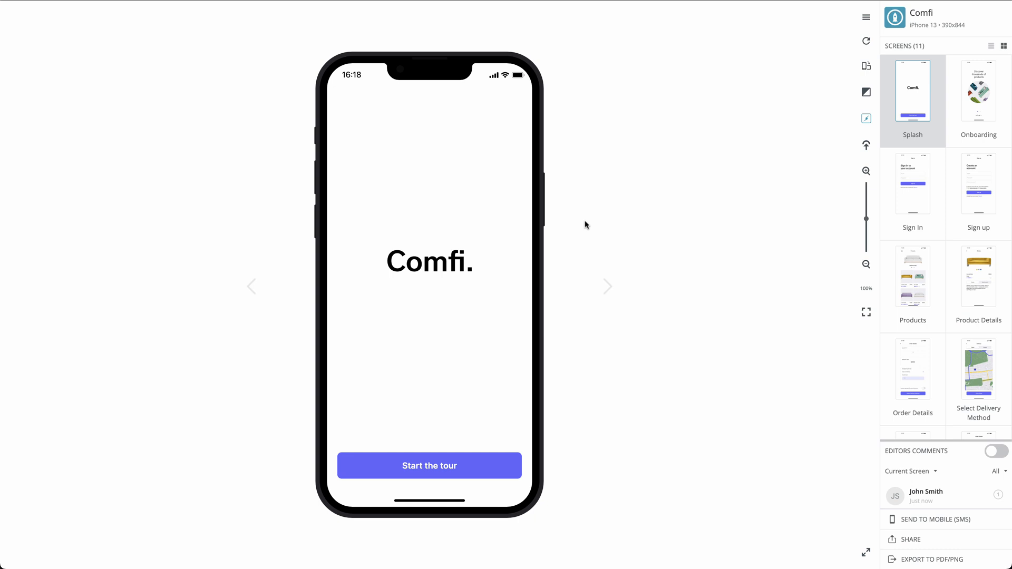
{"action": "mouse_move", "coordinate": [802, 443]}
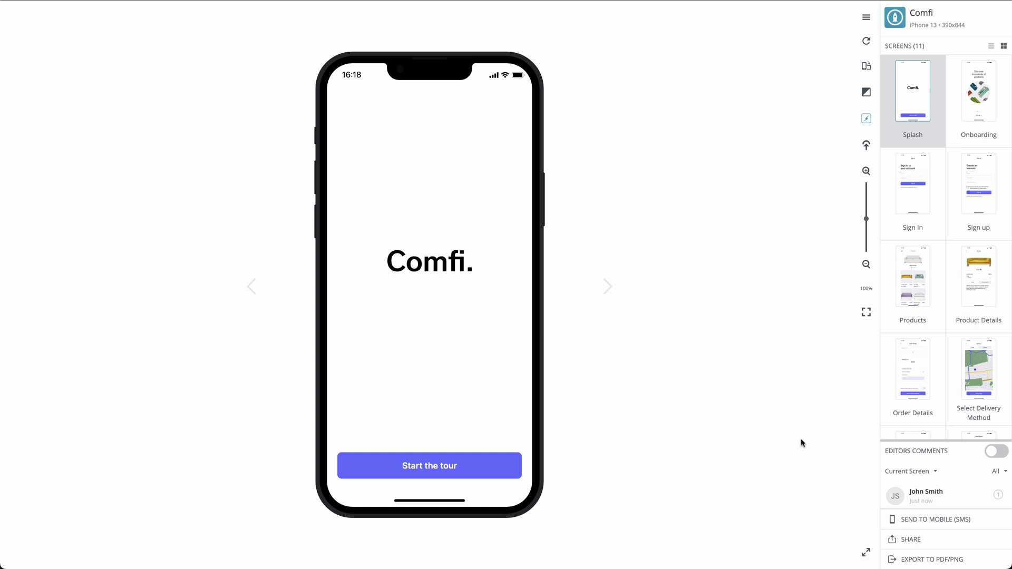
Step: View the Comfi project's share link, then close the share links window
{"action": "left_click", "coordinate": [911, 539]}
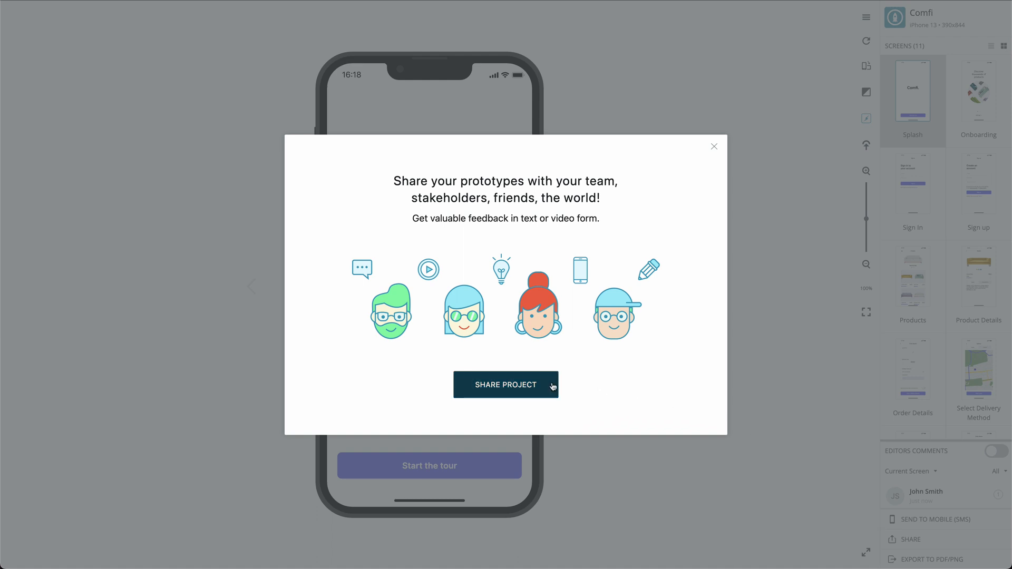
{"action": "left_click", "coordinate": [505, 385]}
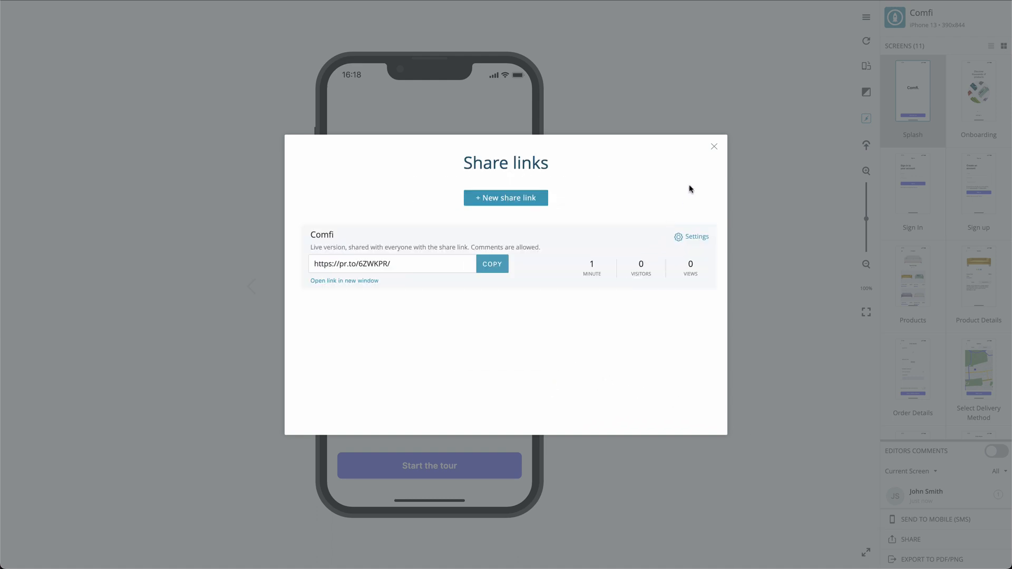
{"action": "left_click", "coordinate": [713, 147]}
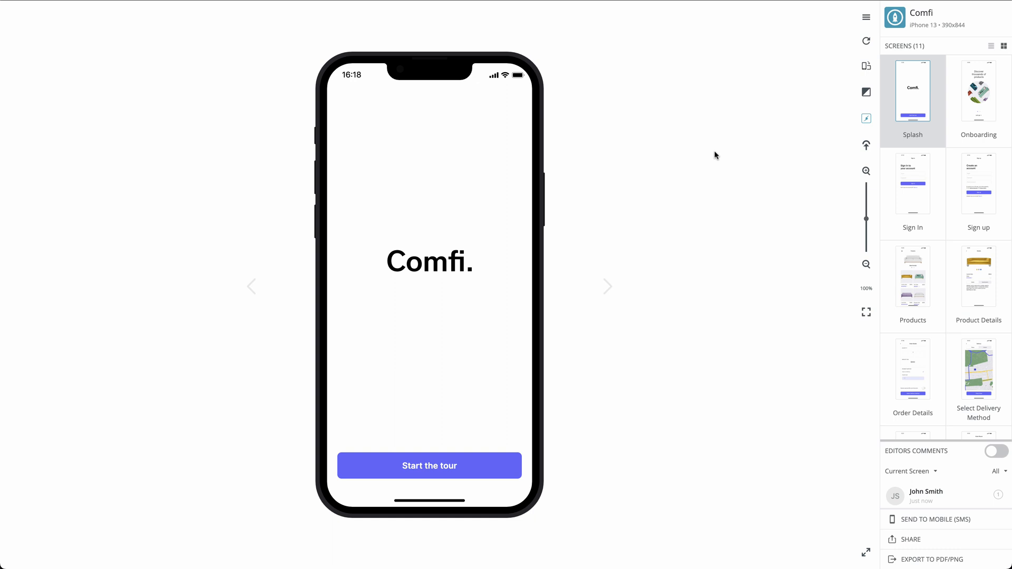
{"action": "mouse_move", "coordinate": [889, 452]}
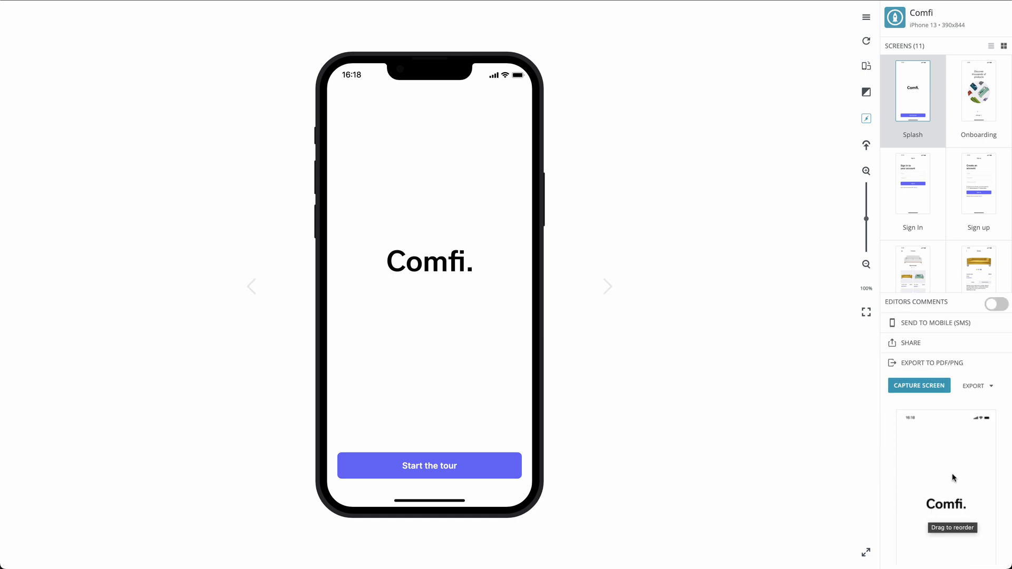
Step: Collapse the Player's right side panel to enlarge the preview
{"action": "left_click", "coordinate": [992, 386]}
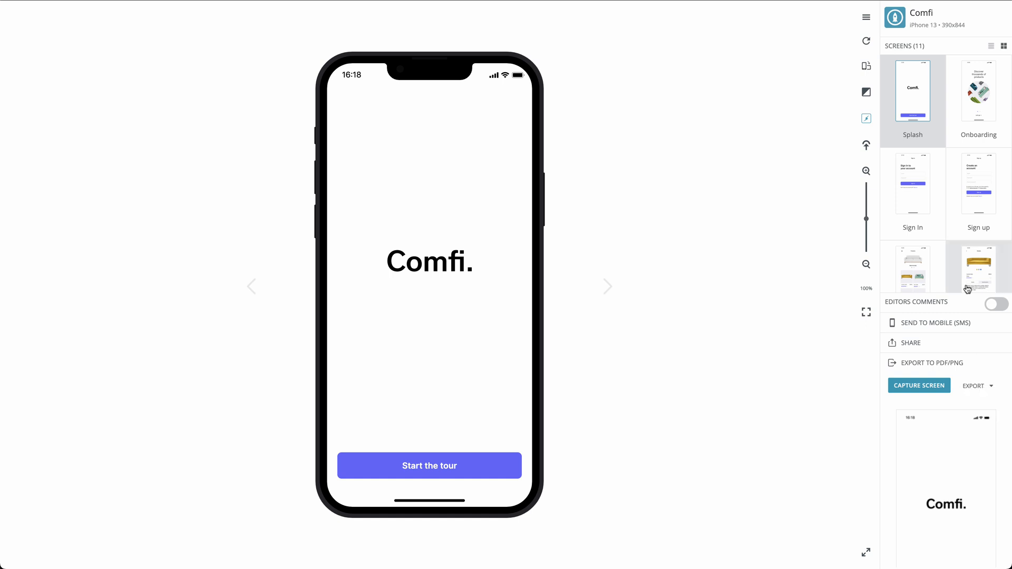
{"action": "mouse_move", "coordinate": [866, 17]}
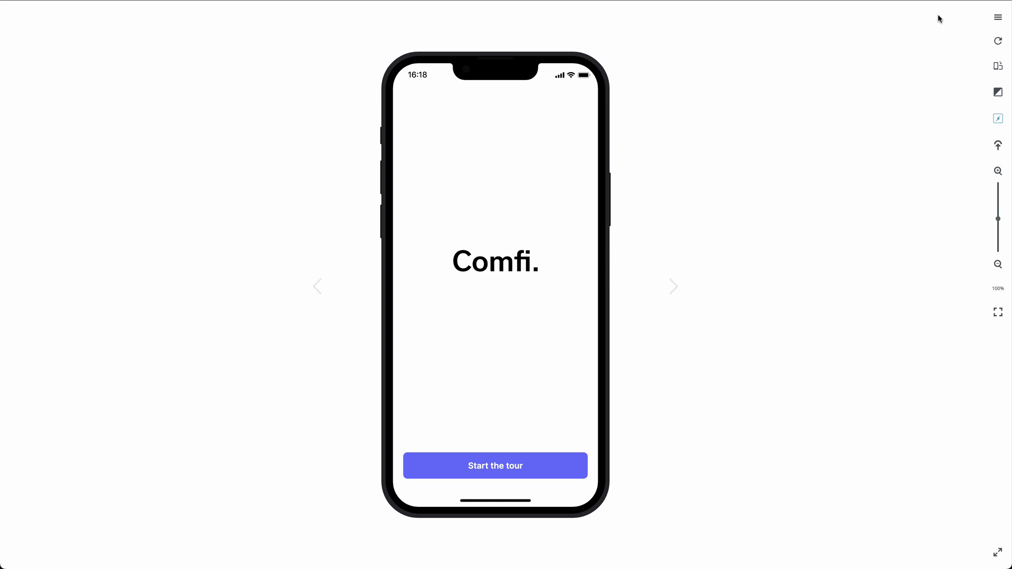
Step: Restore the screens panel, rotate the phone to landscape and back, and show skin options
{"action": "left_click", "coordinate": [997, 18]}
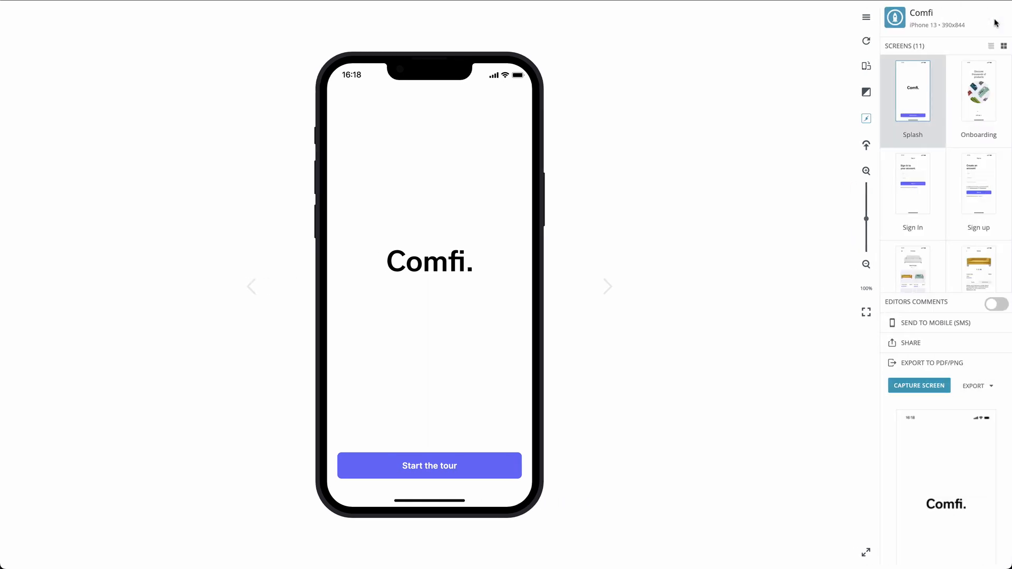
{"action": "mouse_move", "coordinate": [866, 40]}
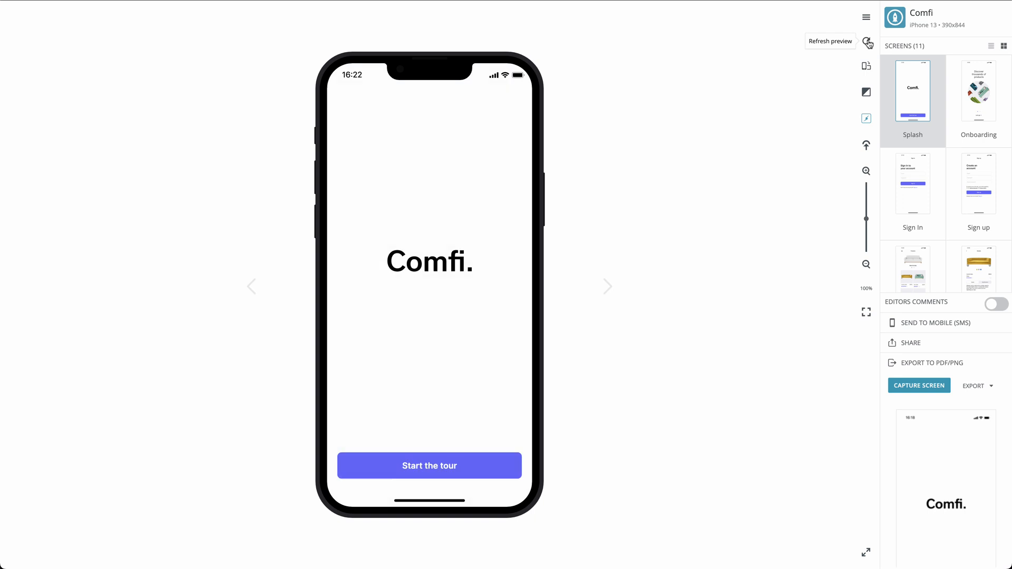
{"action": "mouse_move", "coordinate": [866, 67]}
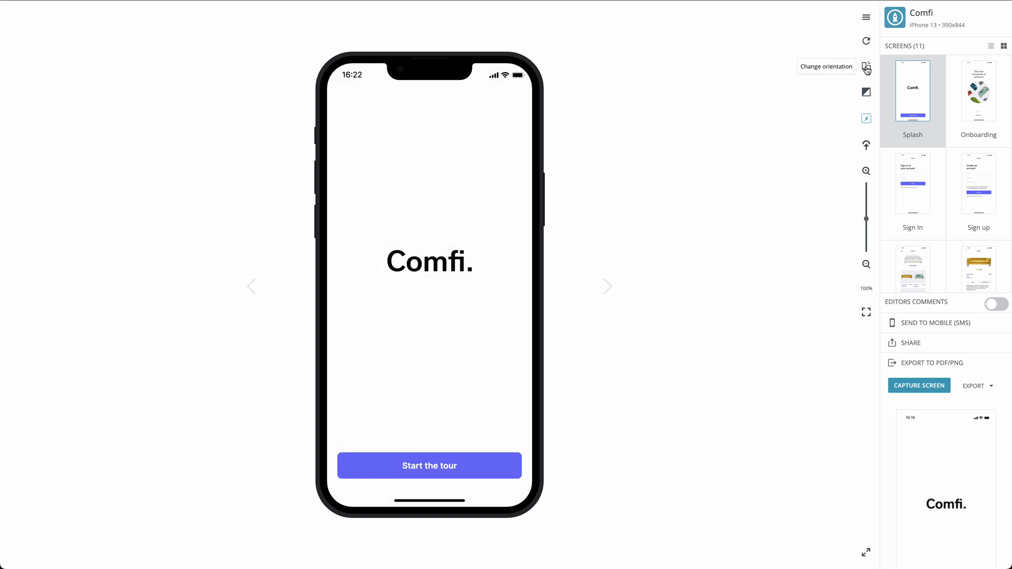
{"action": "left_click", "coordinate": [866, 68]}
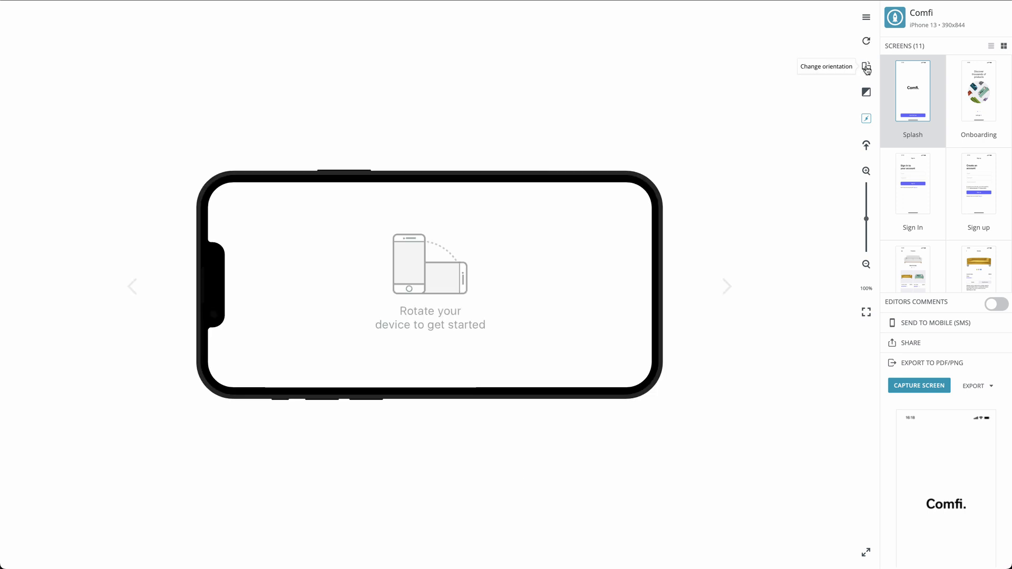
{"action": "left_click", "coordinate": [866, 68]}
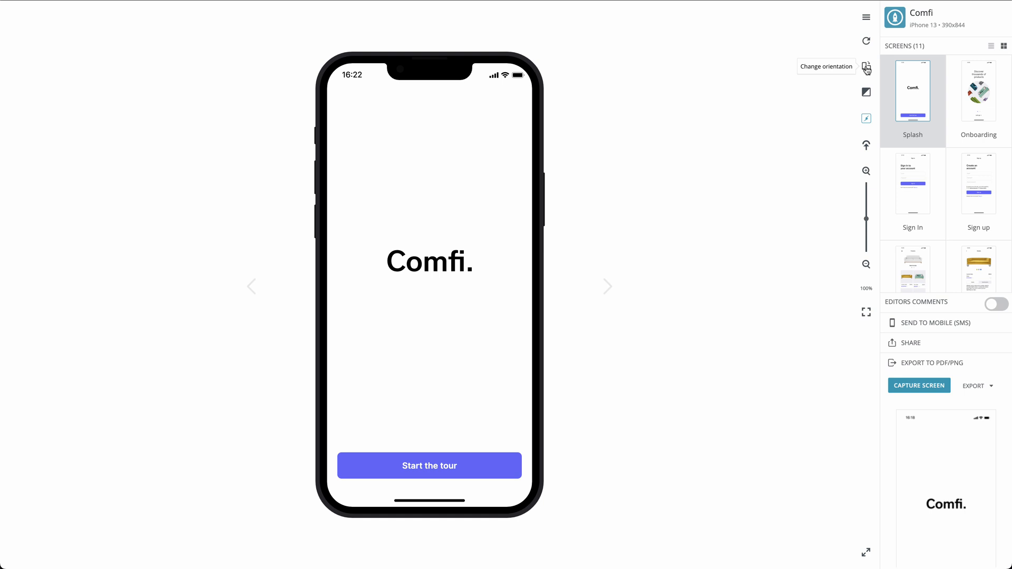
{"action": "left_click", "coordinate": [866, 92]}
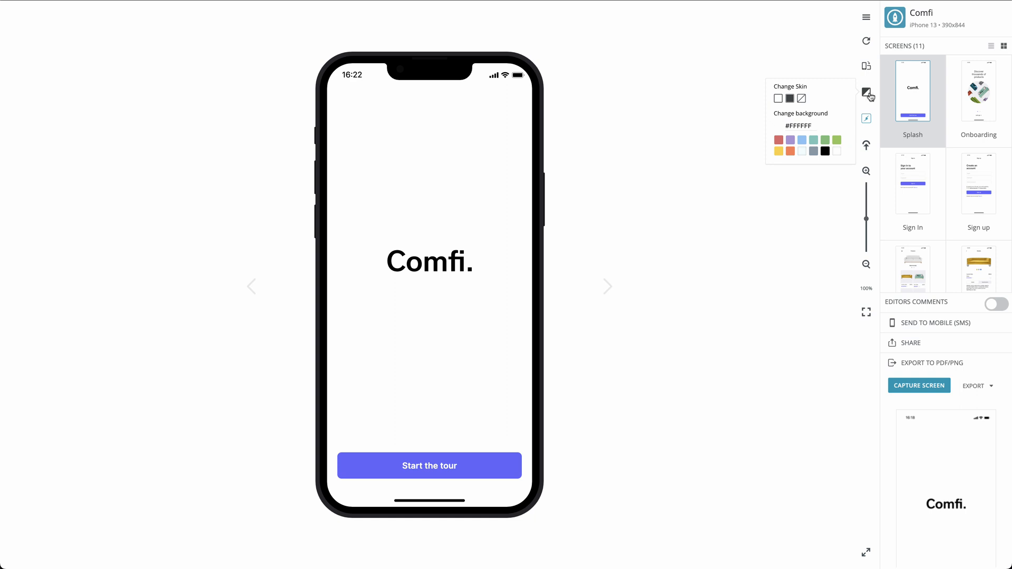
Step: Show the Onboarding screen, 'Discover thousands of products', and dismiss the skin popup
{"action": "left_click", "coordinate": [980, 90]}
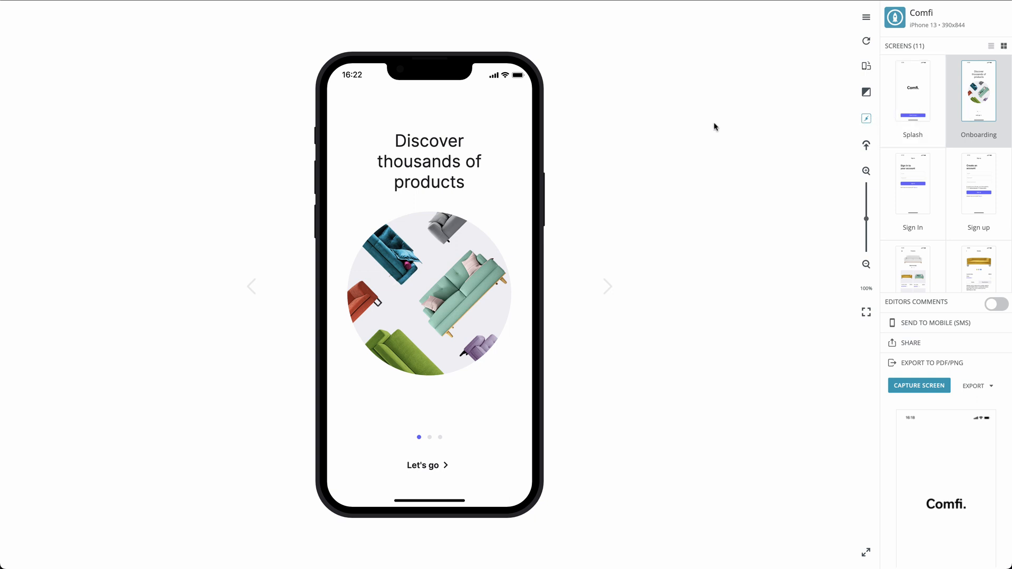
{"action": "left_click", "coordinate": [525, 160]}
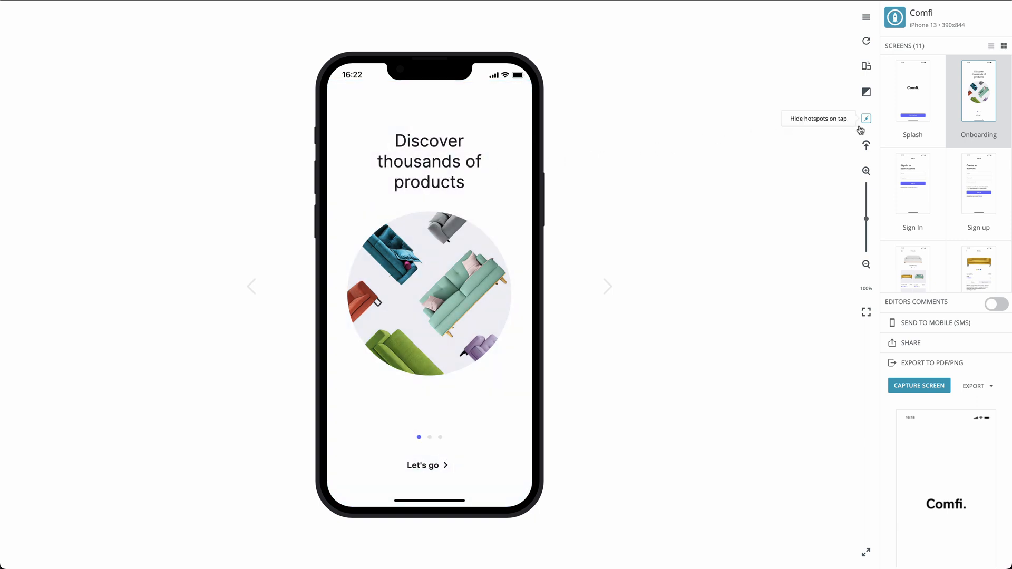
Step: Turn off hotspots on tap, turn on the click effect, and fit the preview to screen
{"action": "left_click", "coordinate": [866, 118]}
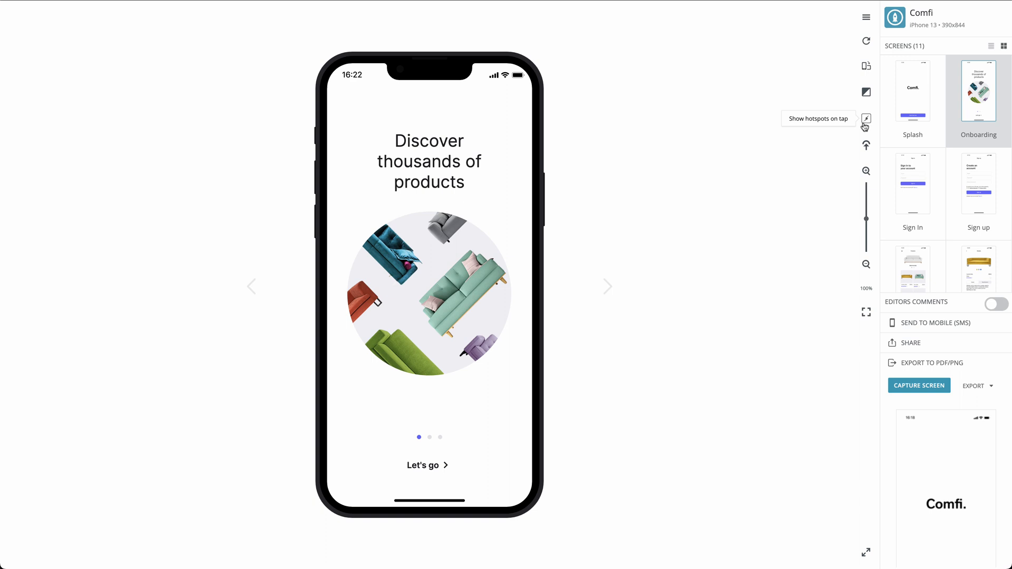
{"action": "mouse_move", "coordinate": [866, 144]}
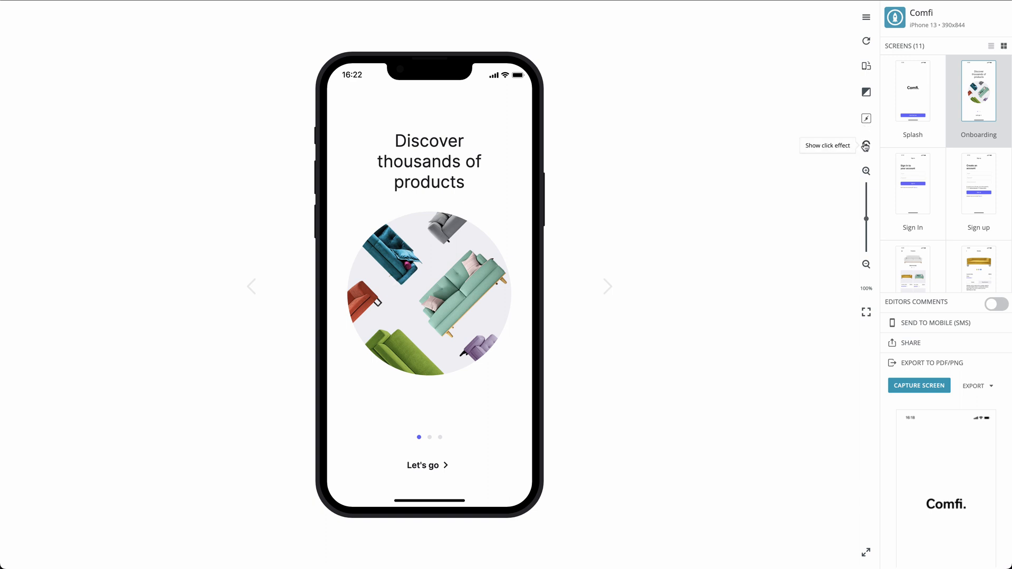
{"action": "left_click", "coordinate": [866, 145]}
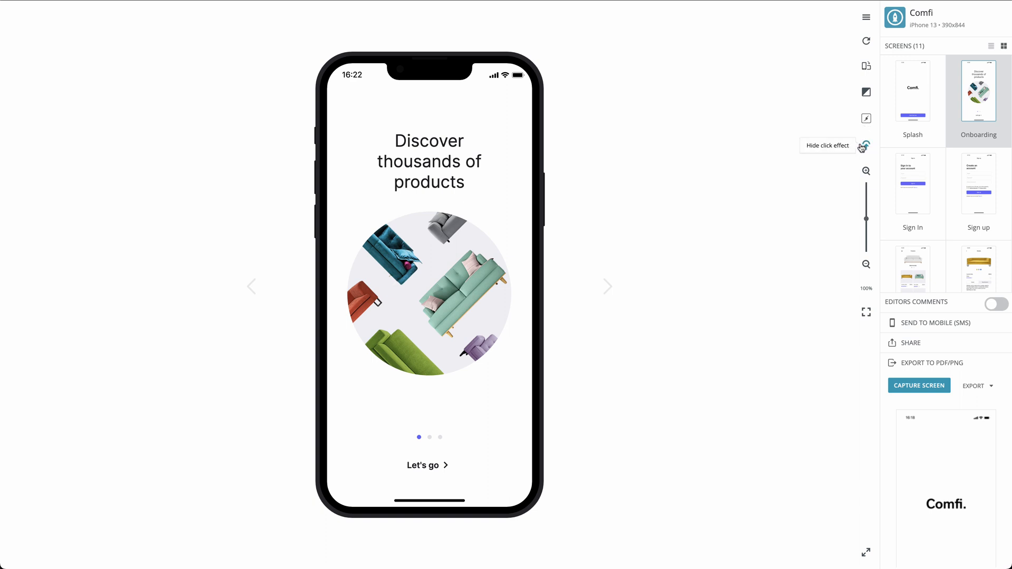
{"action": "left_click", "coordinate": [866, 146]}
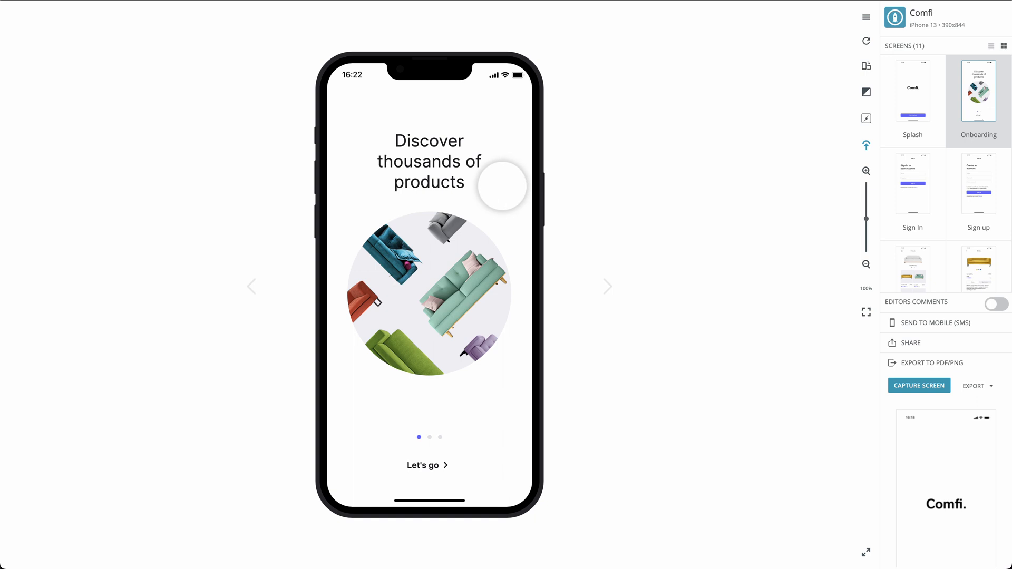
{"action": "mouse_move", "coordinate": [866, 146]}
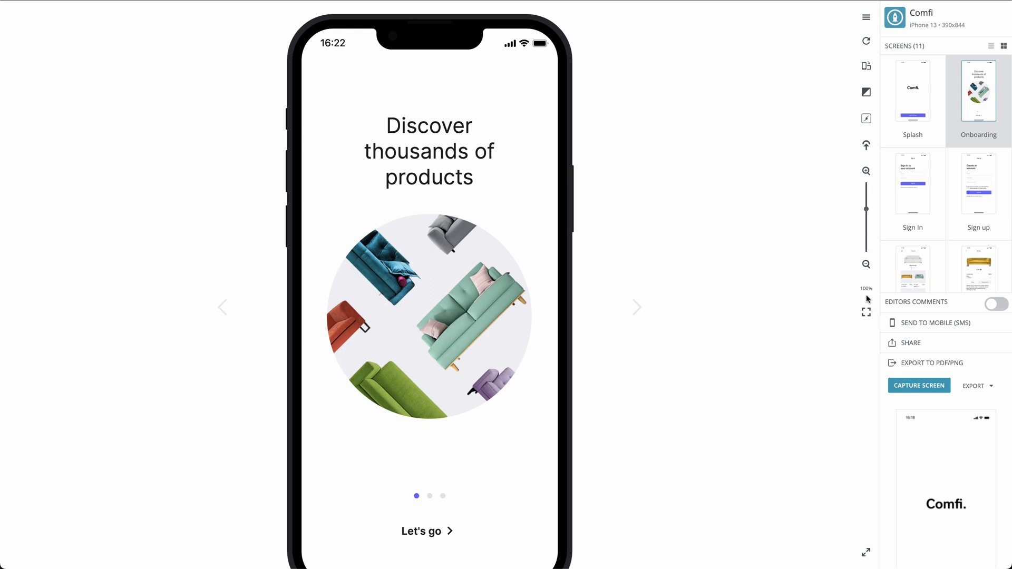
{"action": "left_click", "coordinate": [866, 311]}
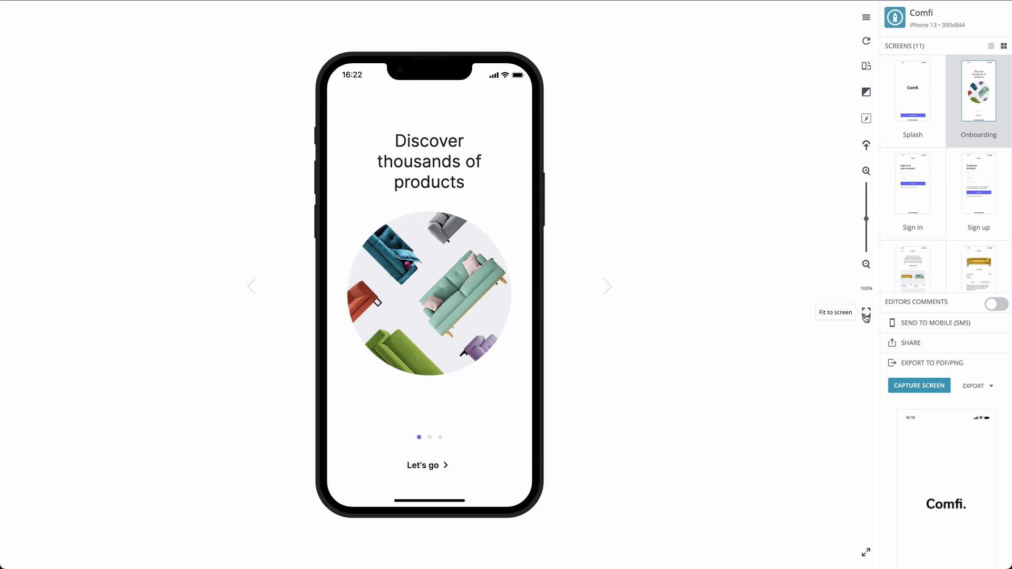